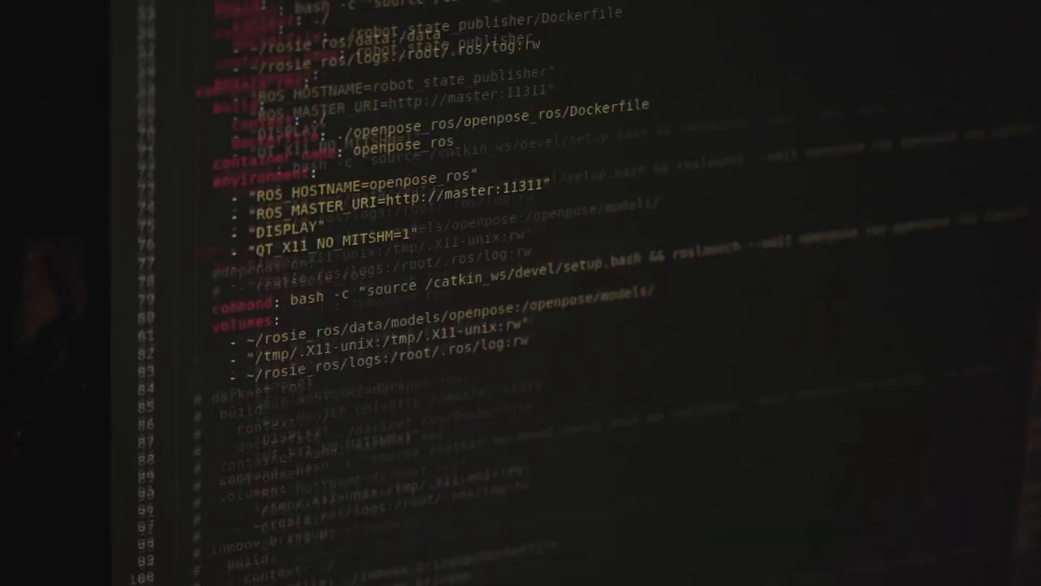
scroll("down", 3)
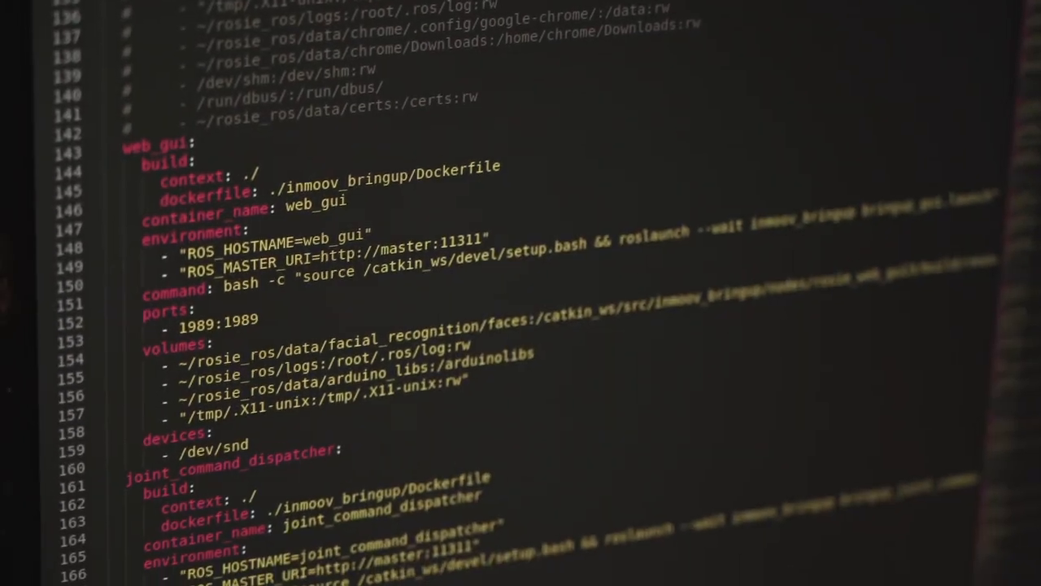